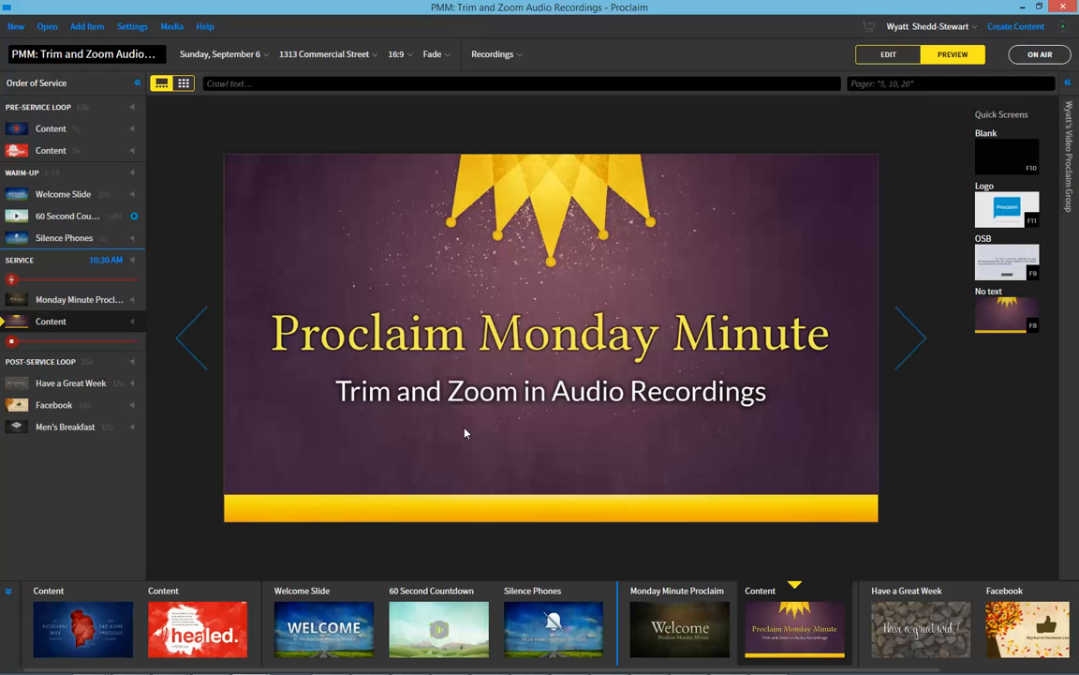
pyautogui.moveTo(506, 427)
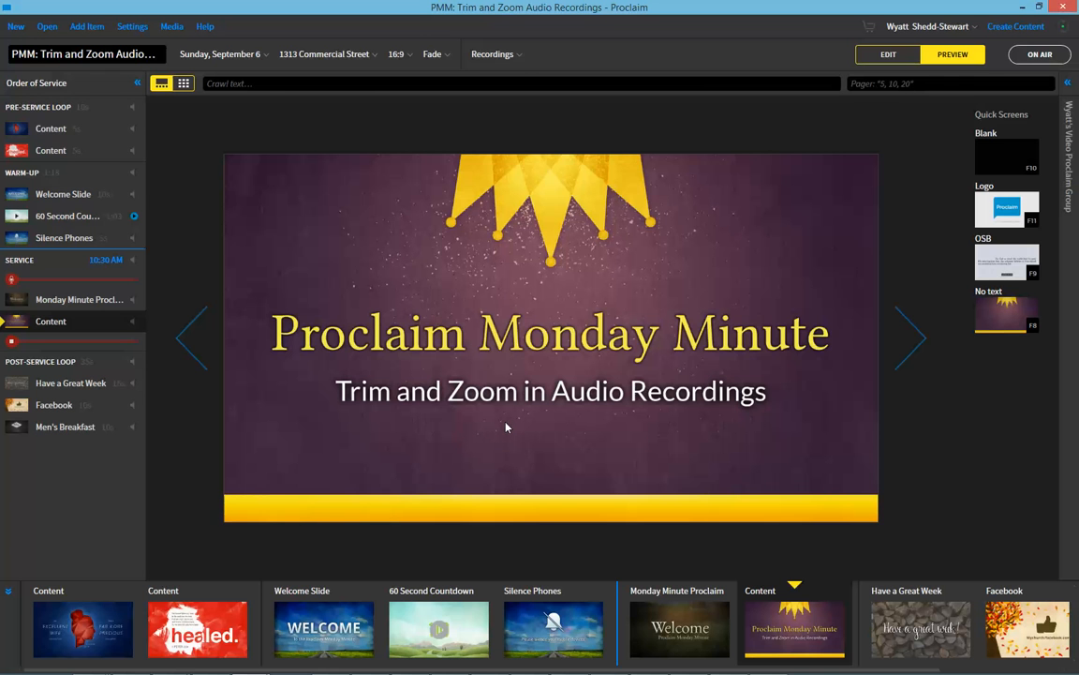
pyautogui.moveTo(506, 394)
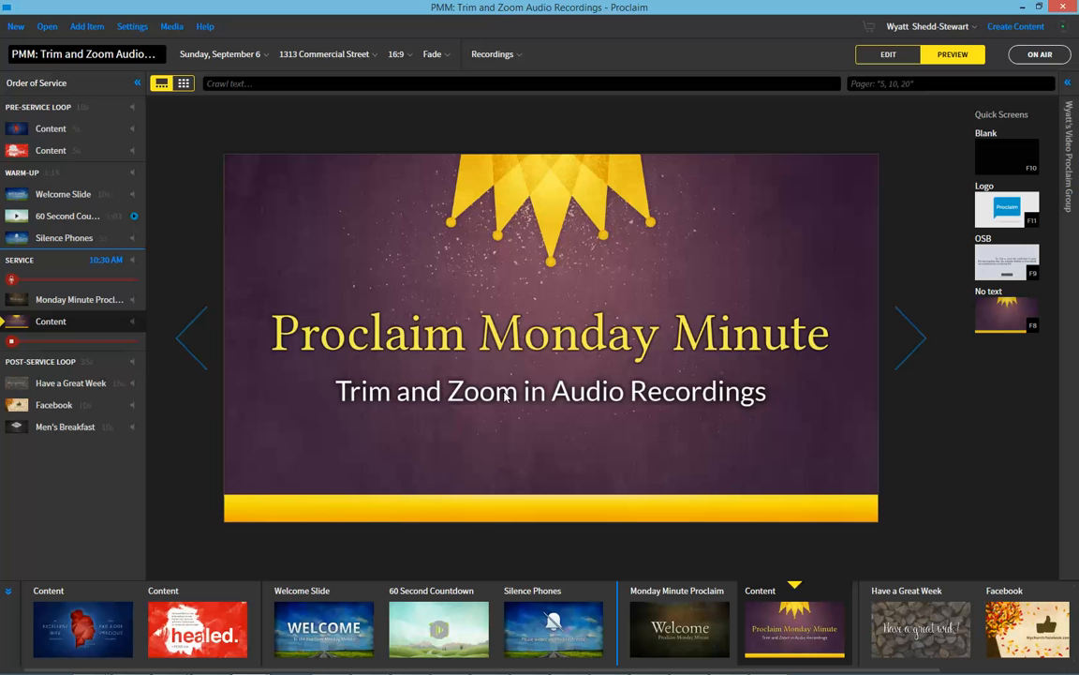
# - Open the 'PMM: Trim and Zoom Audio Recordings' sermon recording from the Recordings list
pyautogui.click(506, 82)
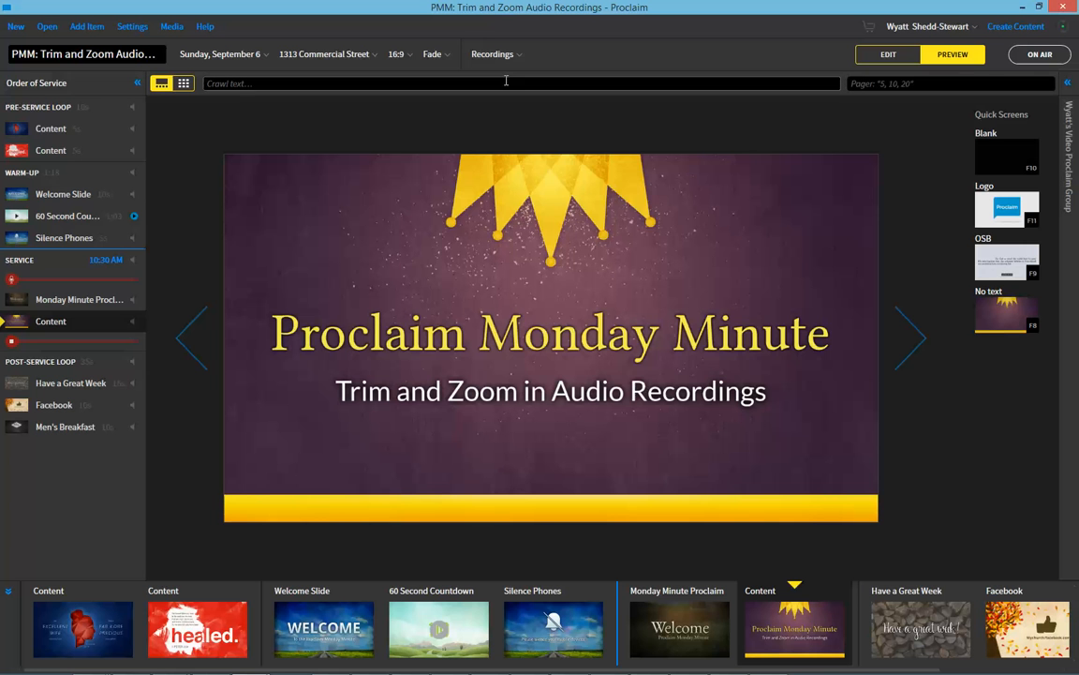
pyautogui.click(491, 52)
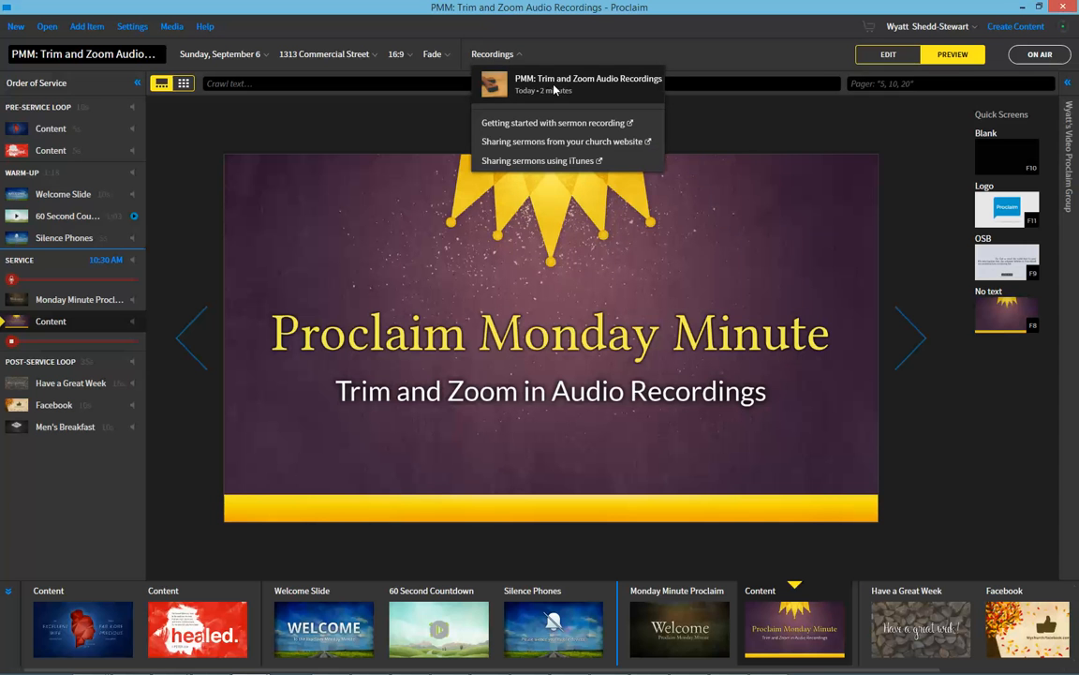
pyautogui.click(589, 82)
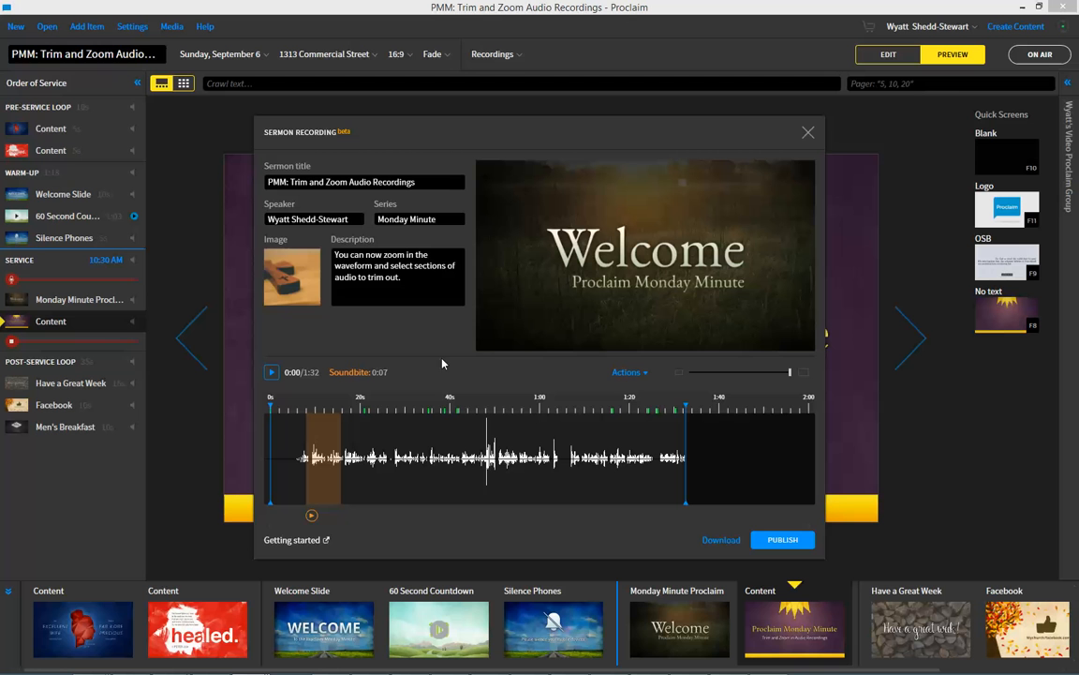
pyautogui.moveTo(489, 349)
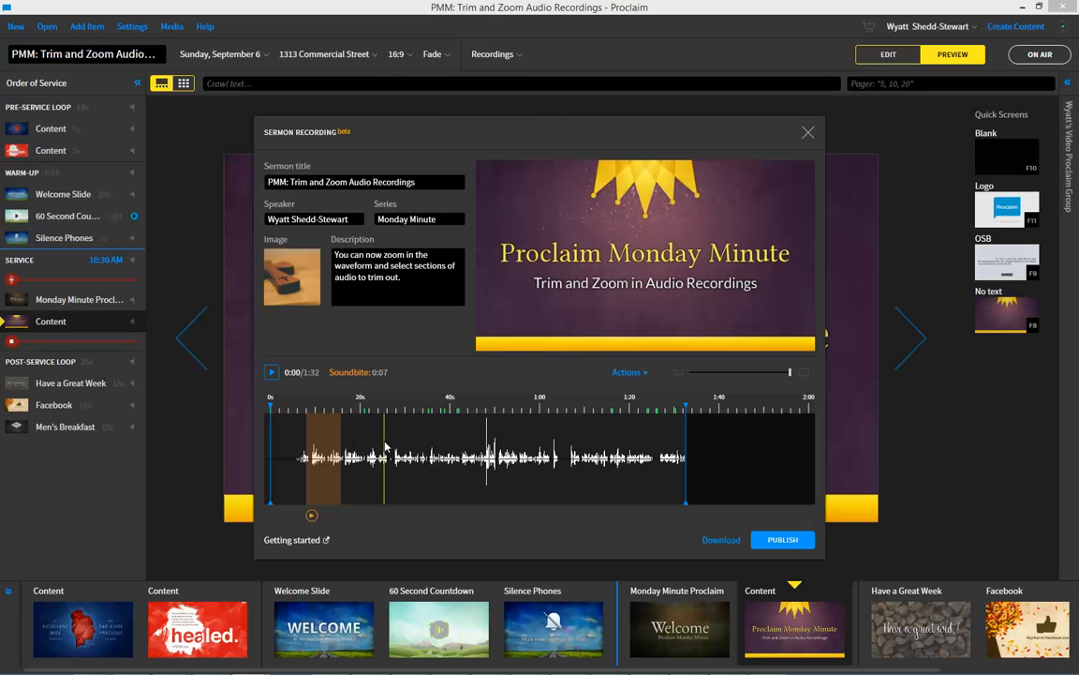
# - Set a playback position and zoom the waveform to a narrower time span using the zoom slider
pyautogui.click(478, 459)
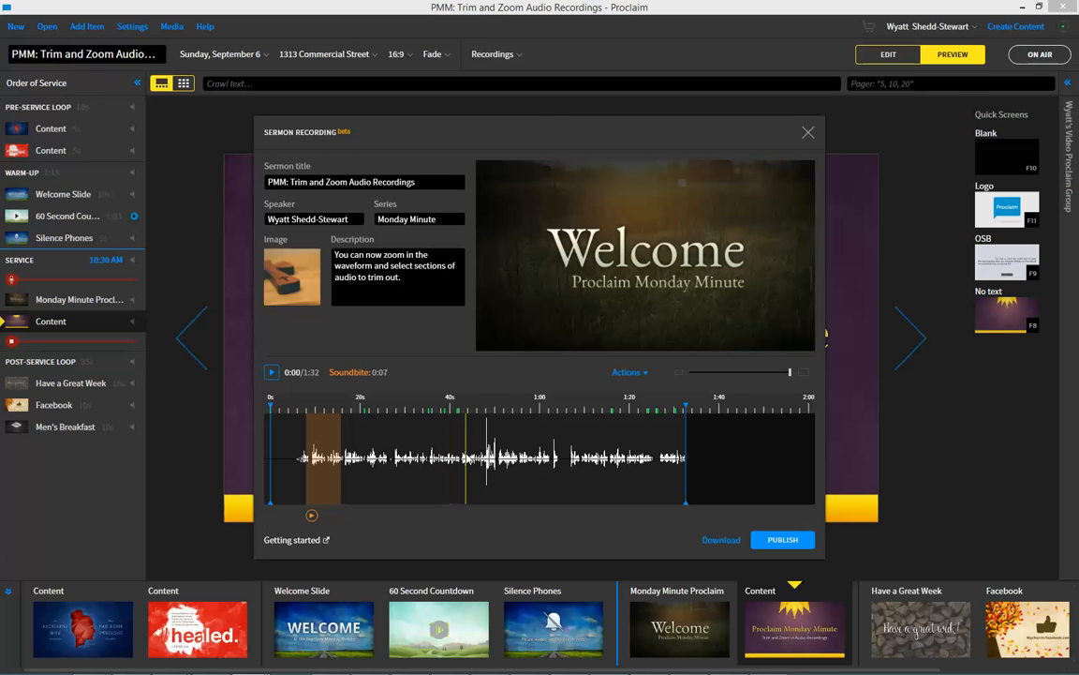
pyautogui.moveTo(581, 441)
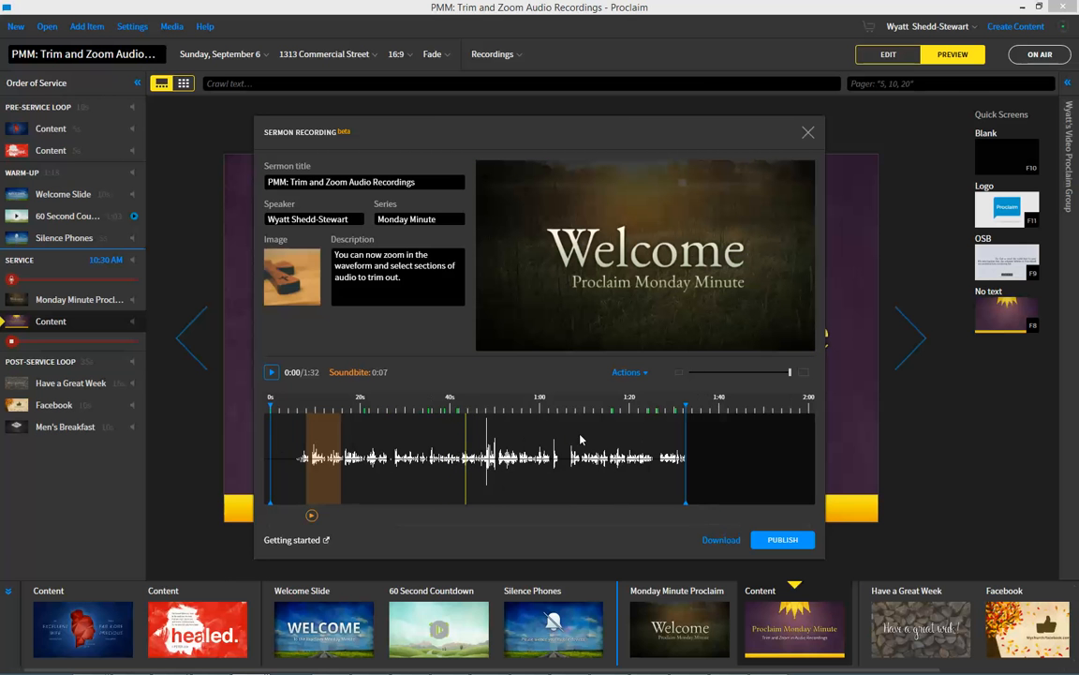
pyautogui.moveTo(790, 371); pyautogui.dragTo(691, 371)
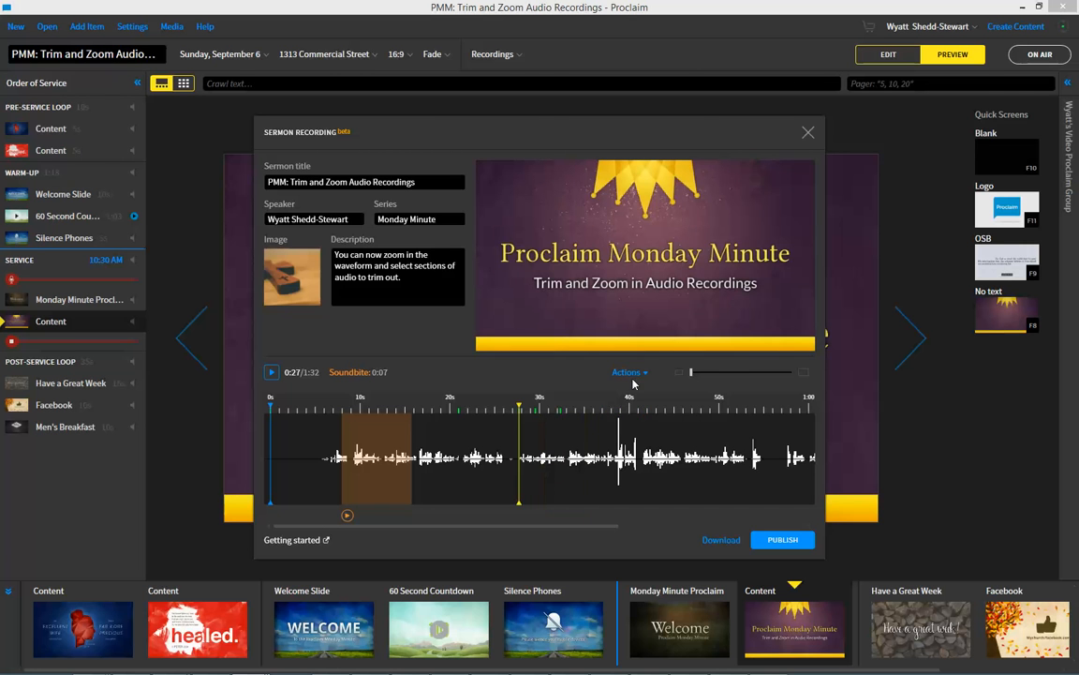
# - Restore the trimmed audio section via Actions > Undo
pyautogui.click(626, 371)
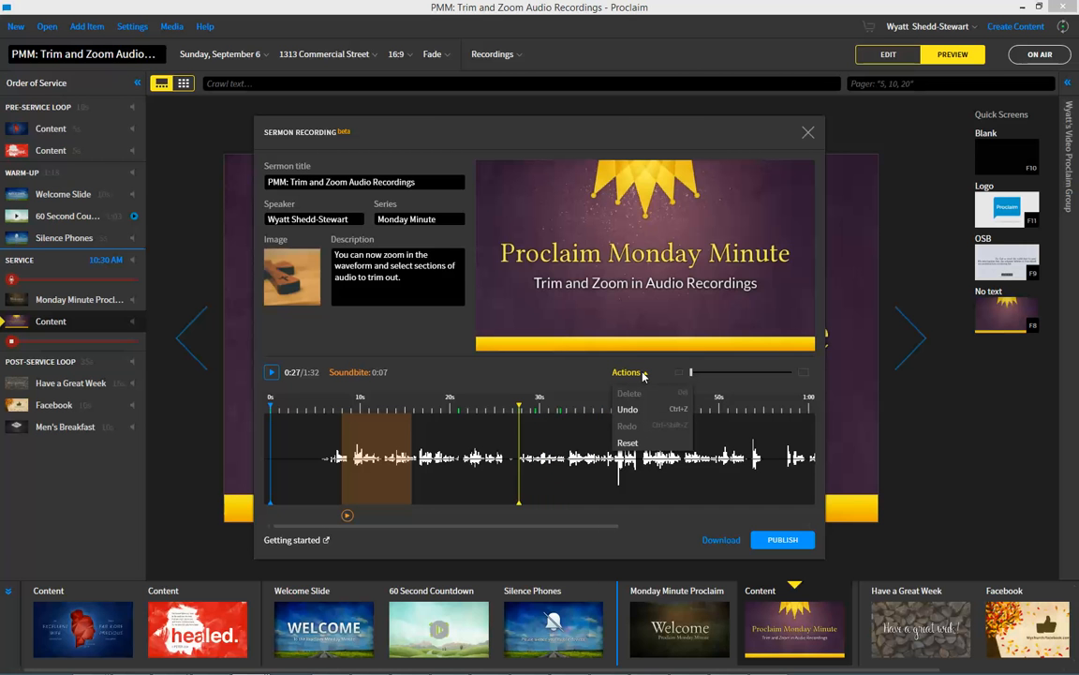
pyautogui.moveTo(627, 409)
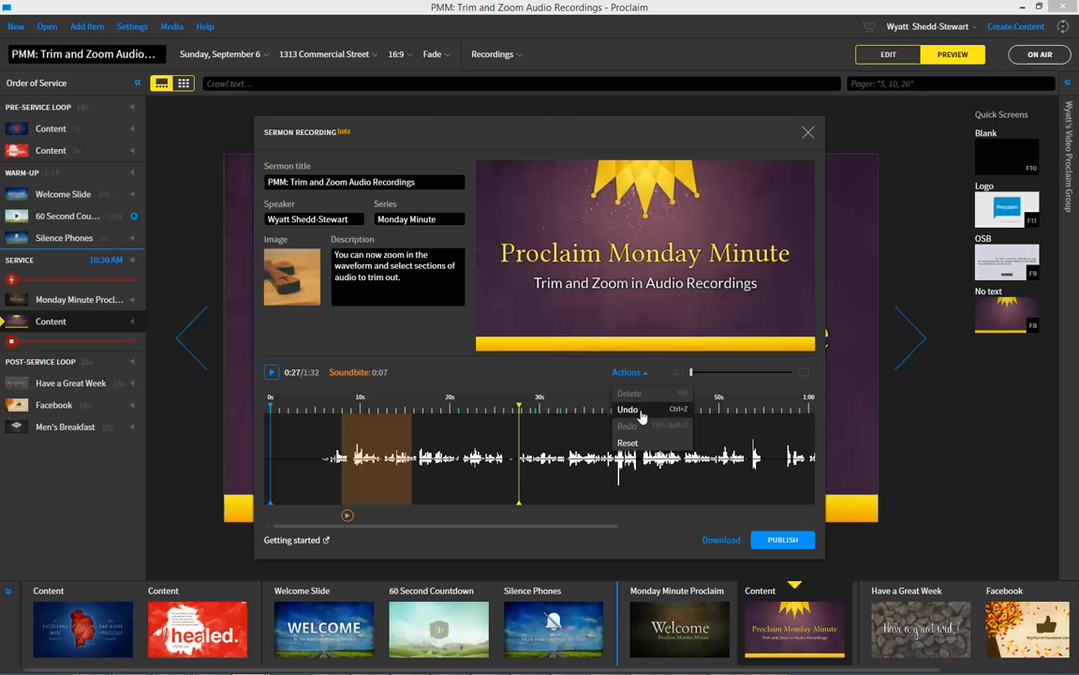
pyautogui.click(626, 408)
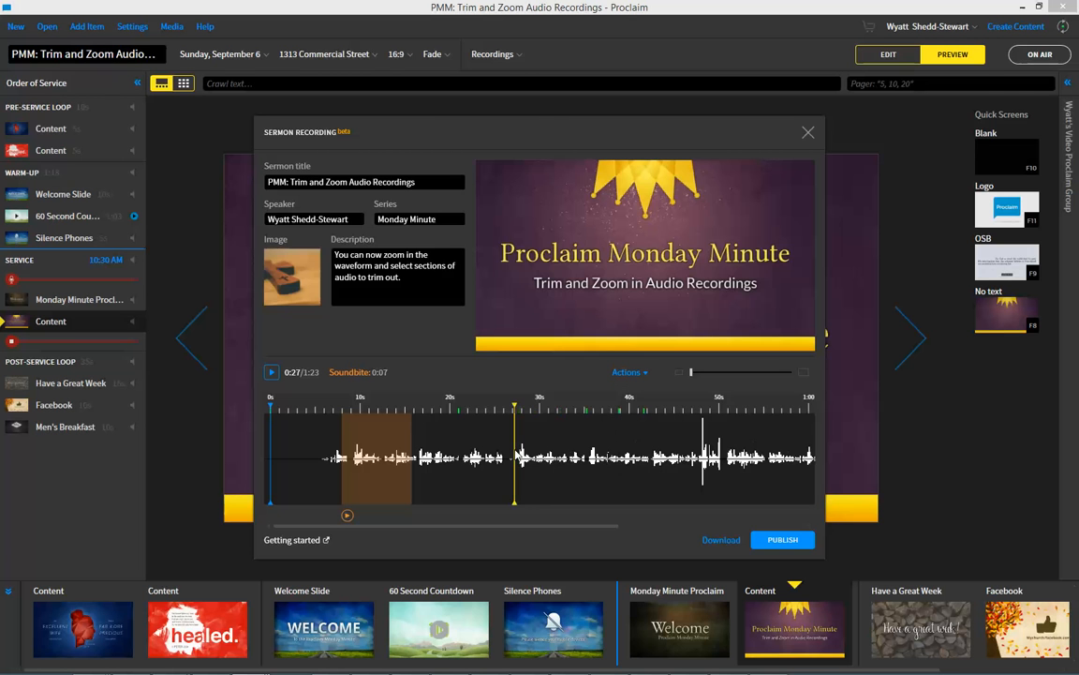